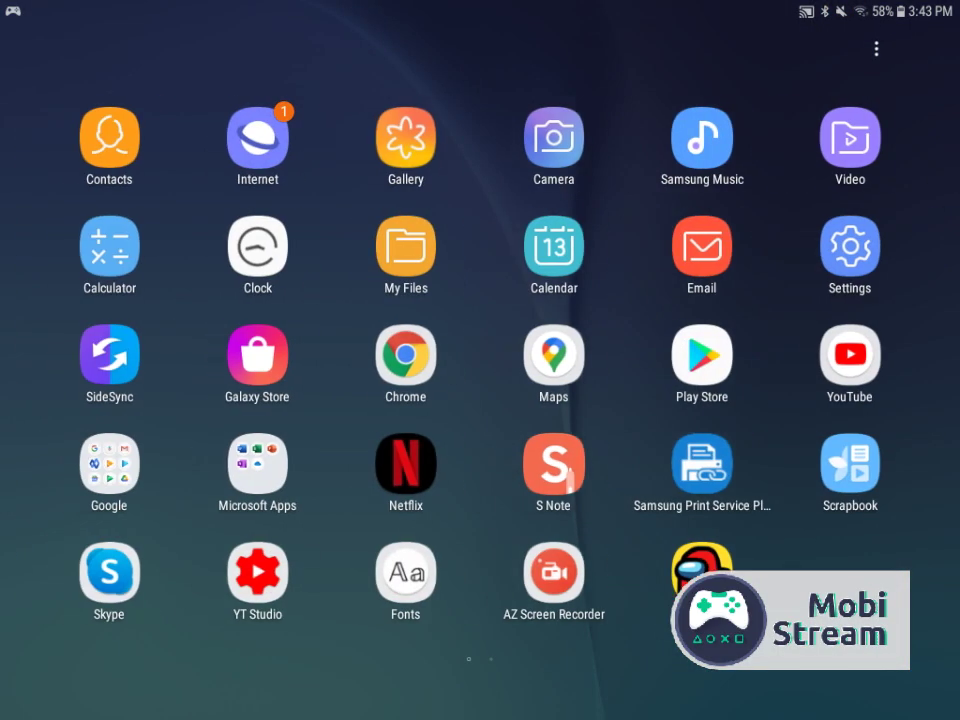
- Launch YouTube from the app drawer to its home feed
left_click(848, 357)
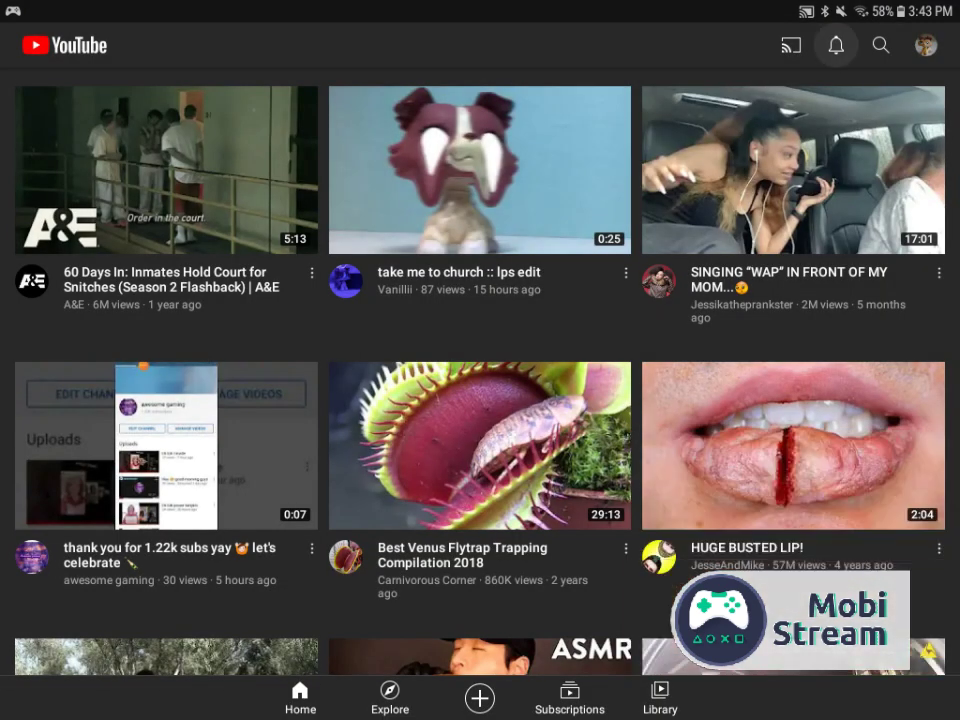
- Bring up the comments on Coltedex's reporting video with LPS Tom's pinned comment on top
left_click(835, 45)
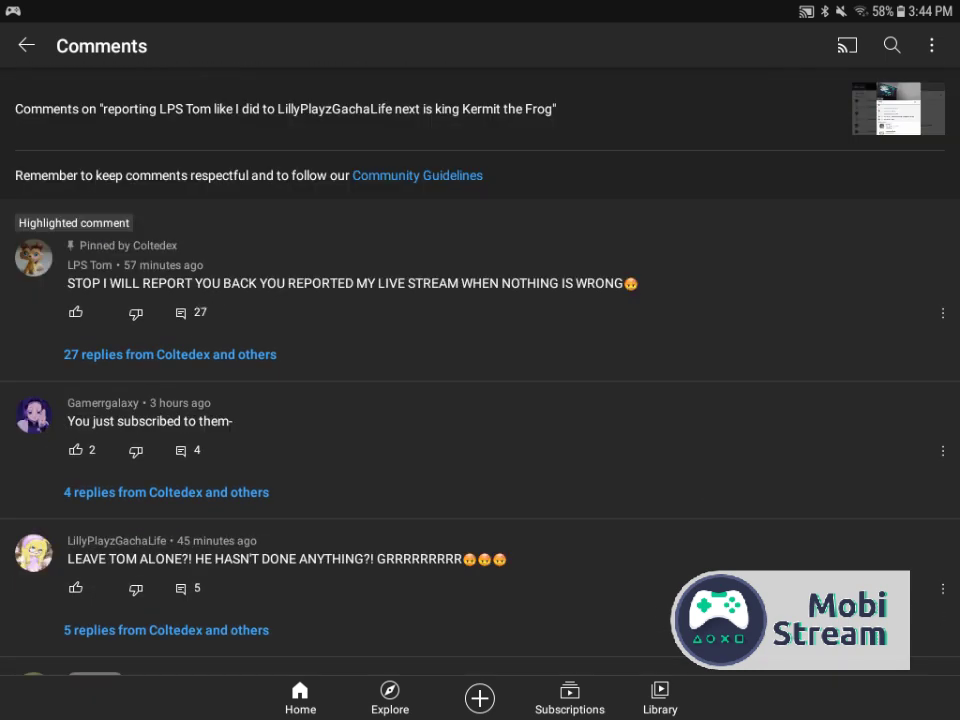
- Expand the 27 replies from Coltedex and others under LPS Tom's pinned comment
left_click(170, 354)
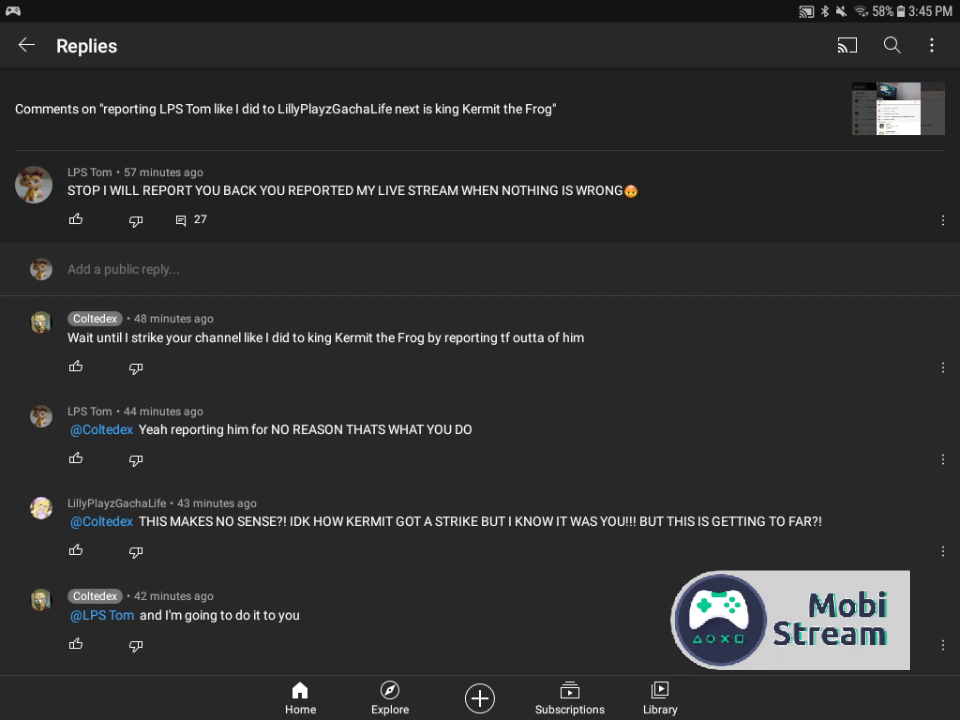
scroll("down", 3)
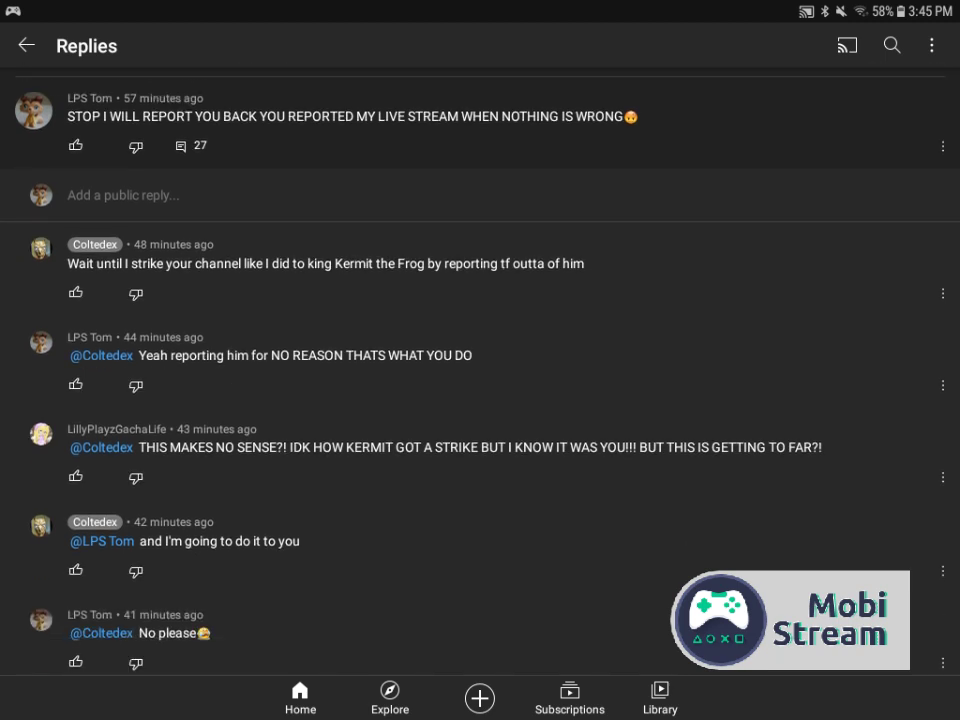
scroll("down", 3)
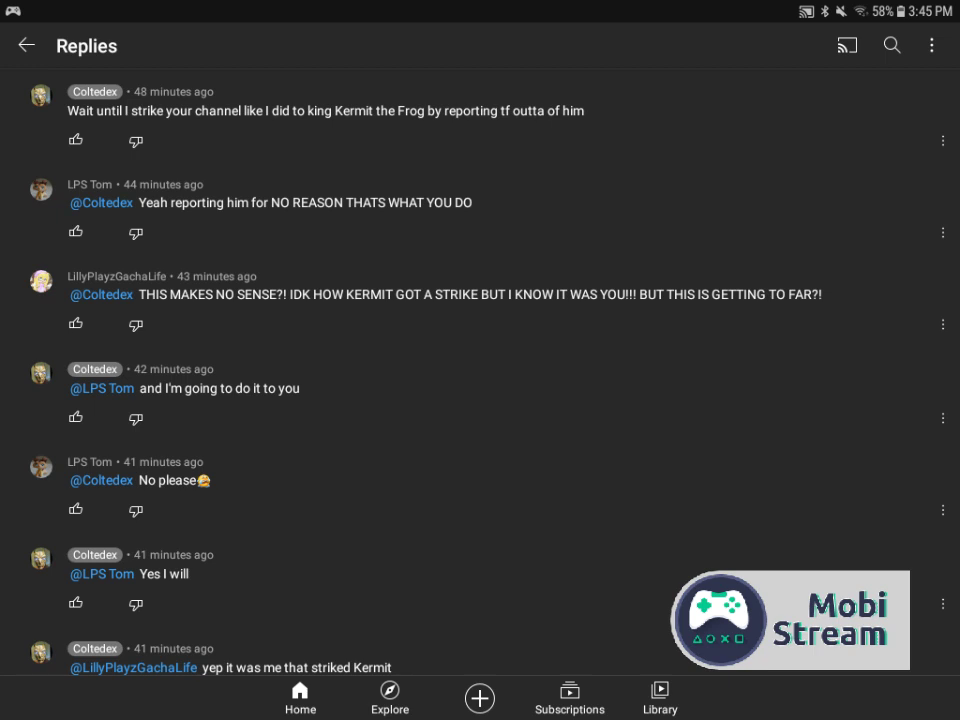
scroll("up", 3)
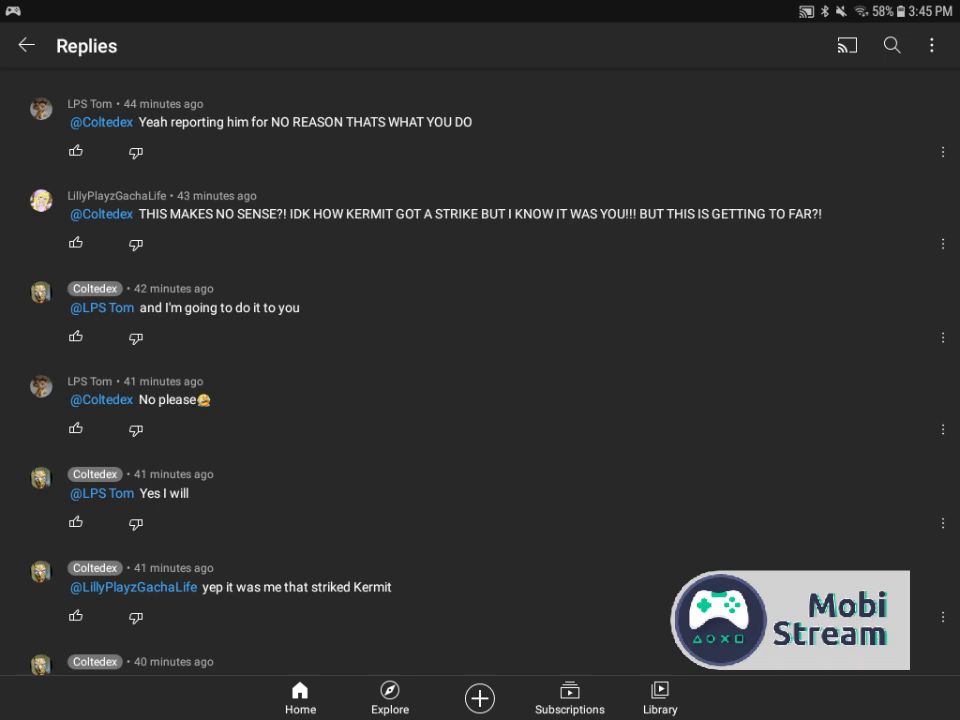
scroll("down", 3)
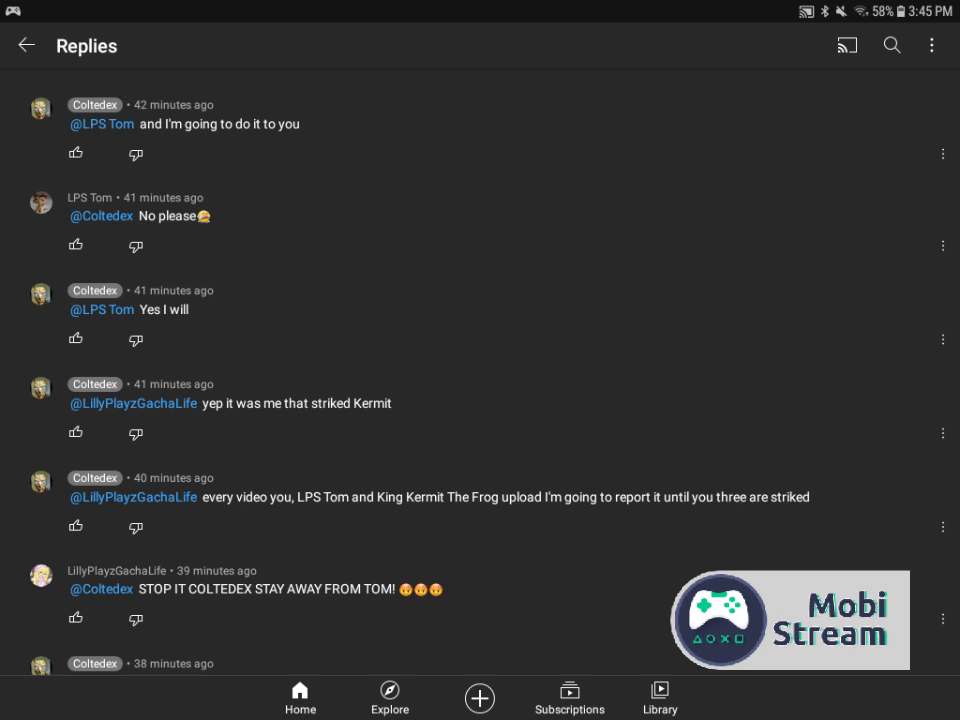
scroll("down", 3)
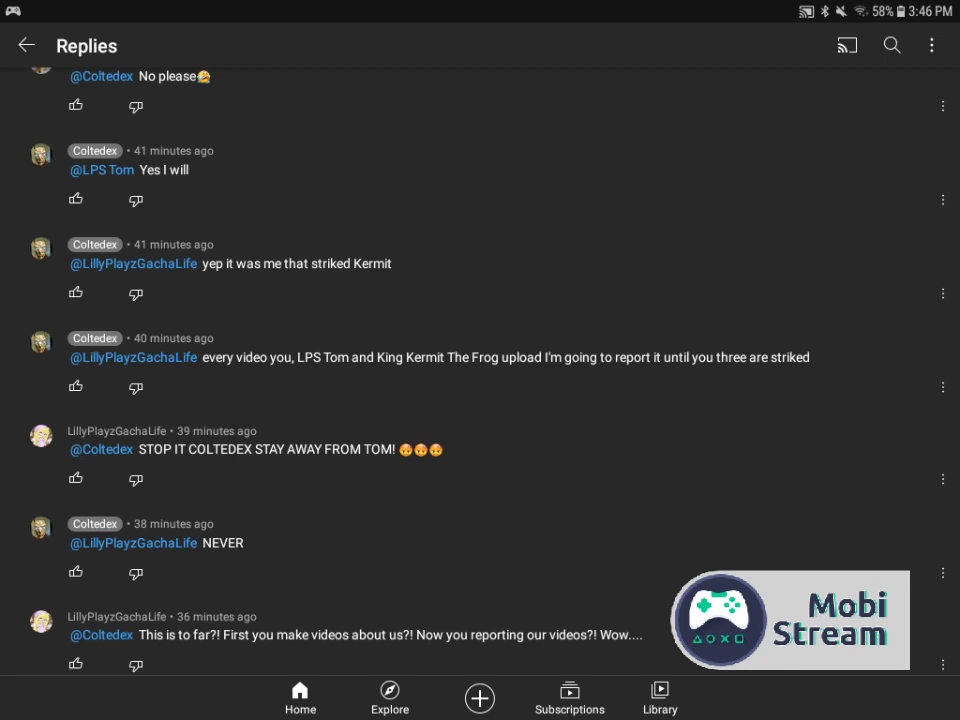
- Scroll further to LPS Tom's pleading and Coltedex's promise to get them off YouTube
scroll("down", 3)
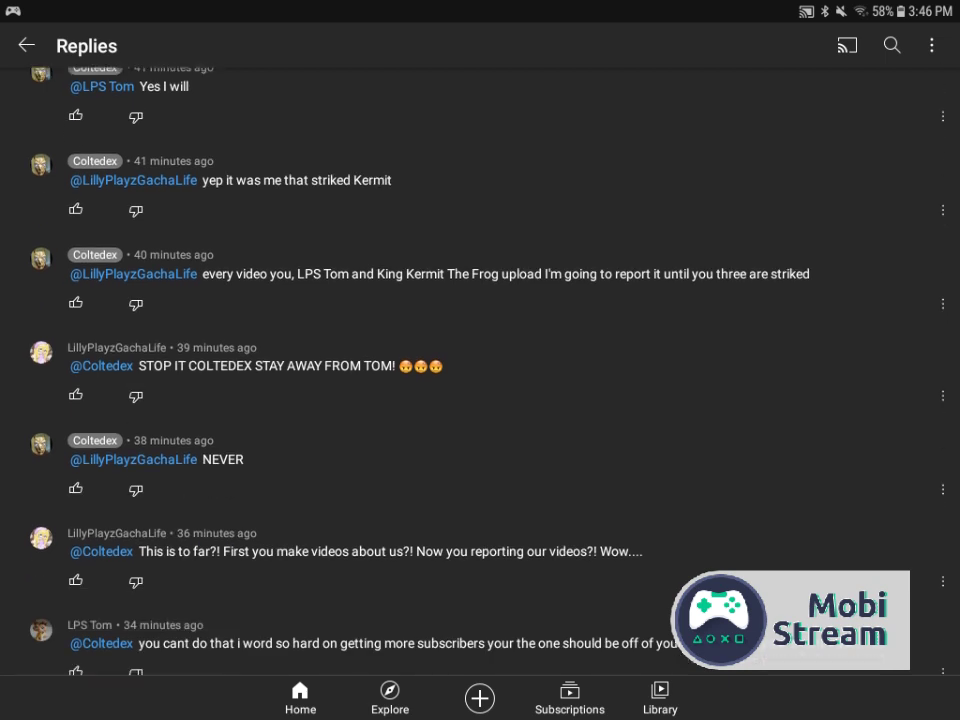
scroll("up", 3)
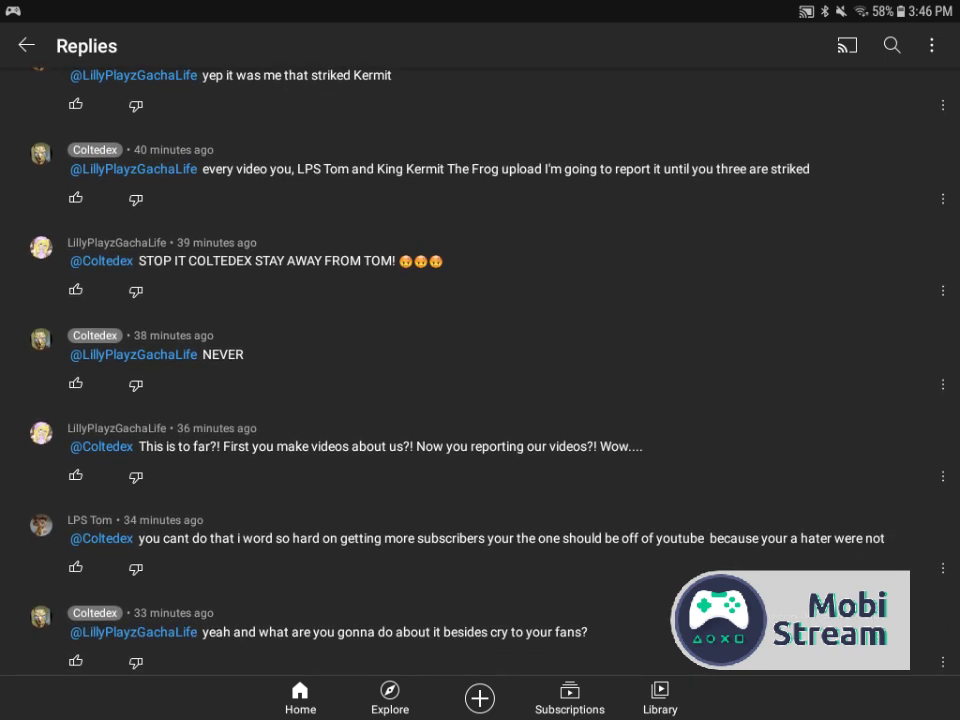
scroll("down", 3)
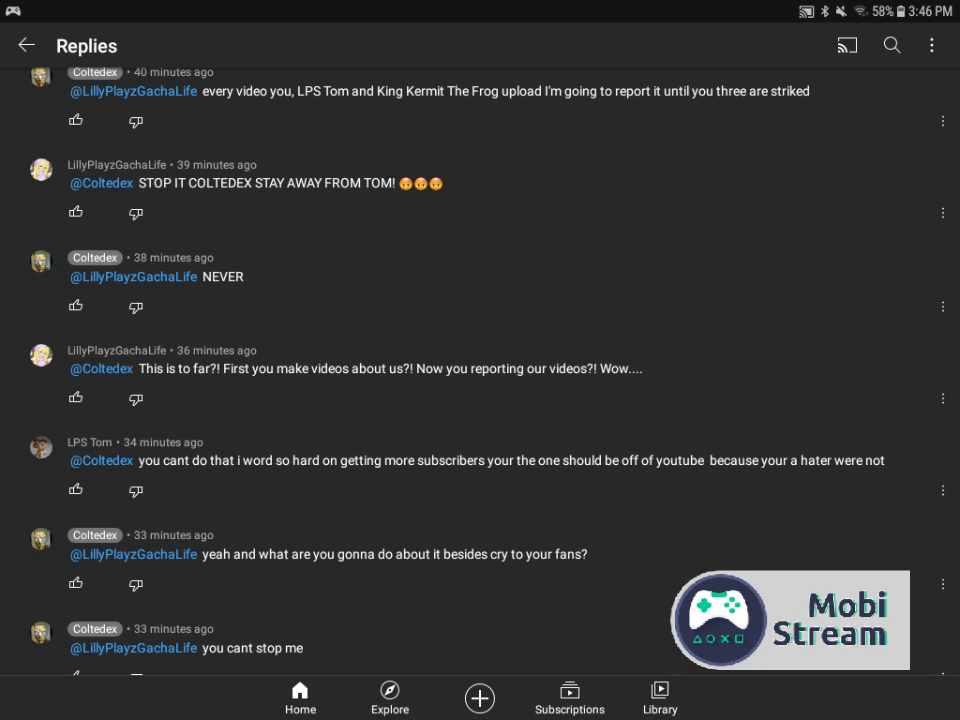
scroll("up", 3)
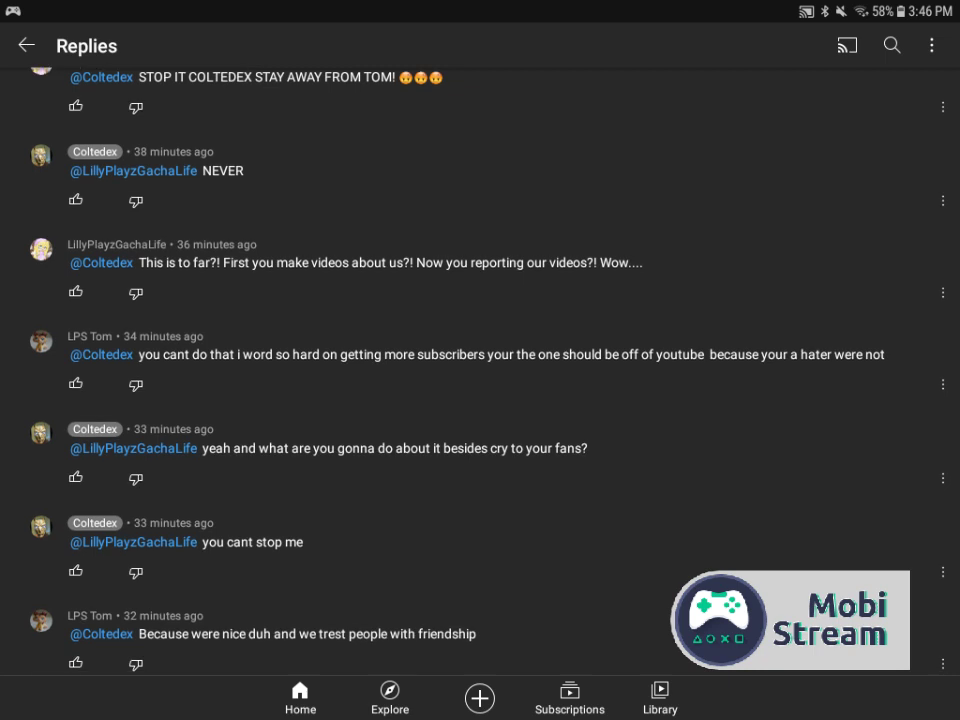
scroll("up", 3)
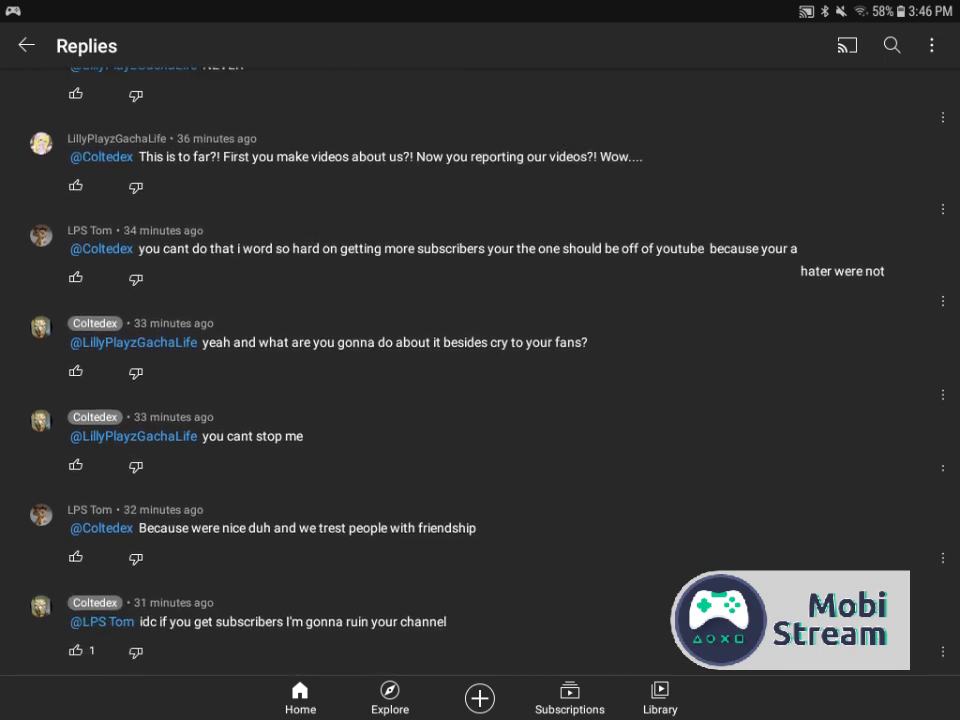
scroll("down", 3)
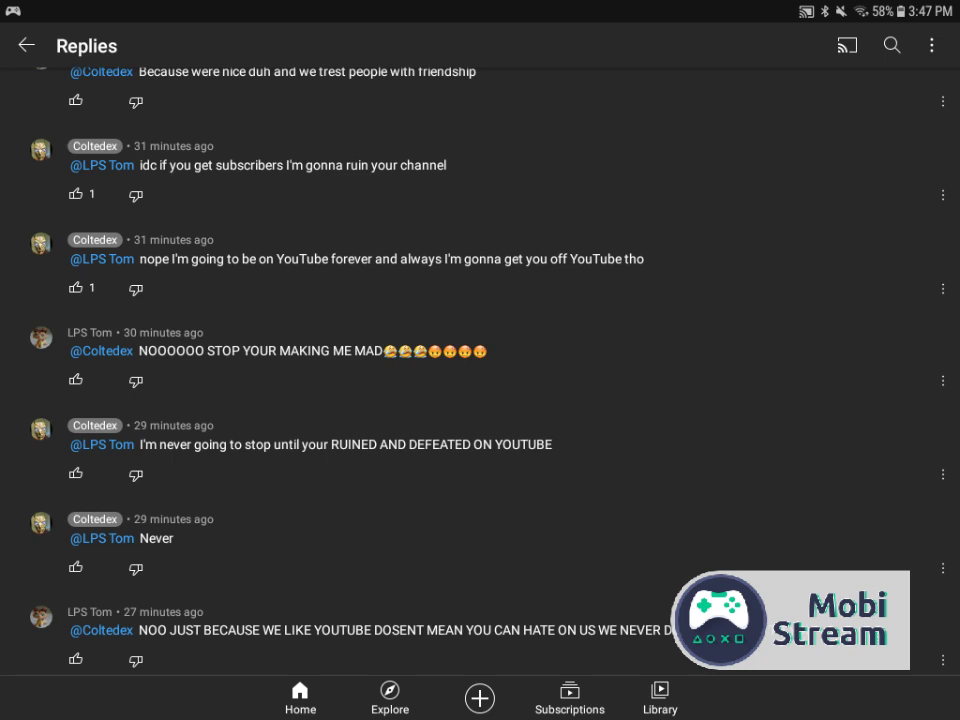
scroll("down", 3)
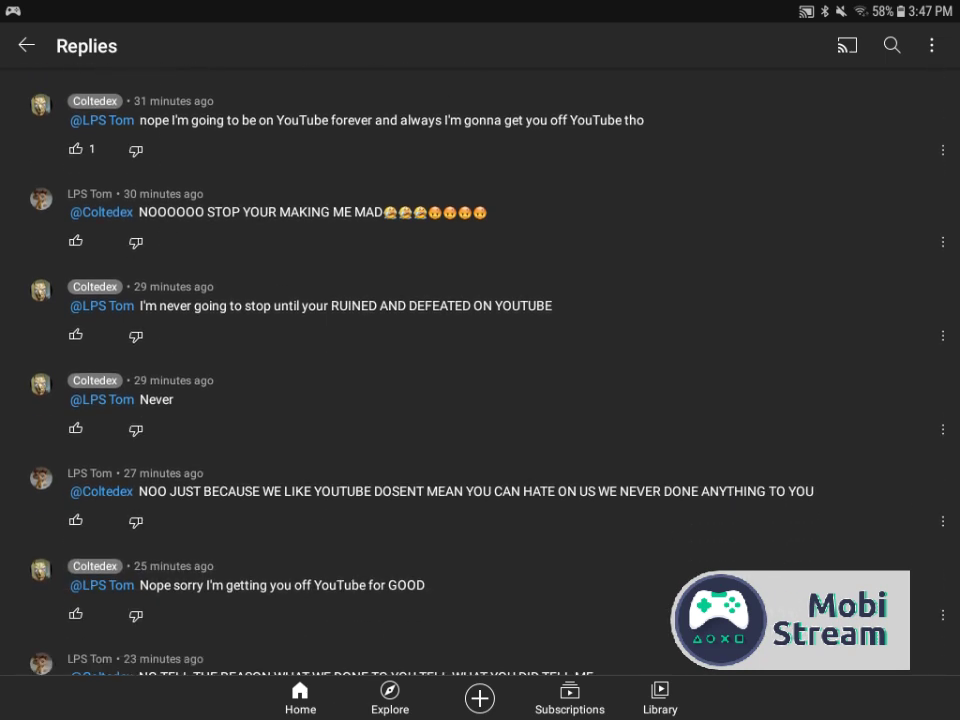
scroll("up", 3)
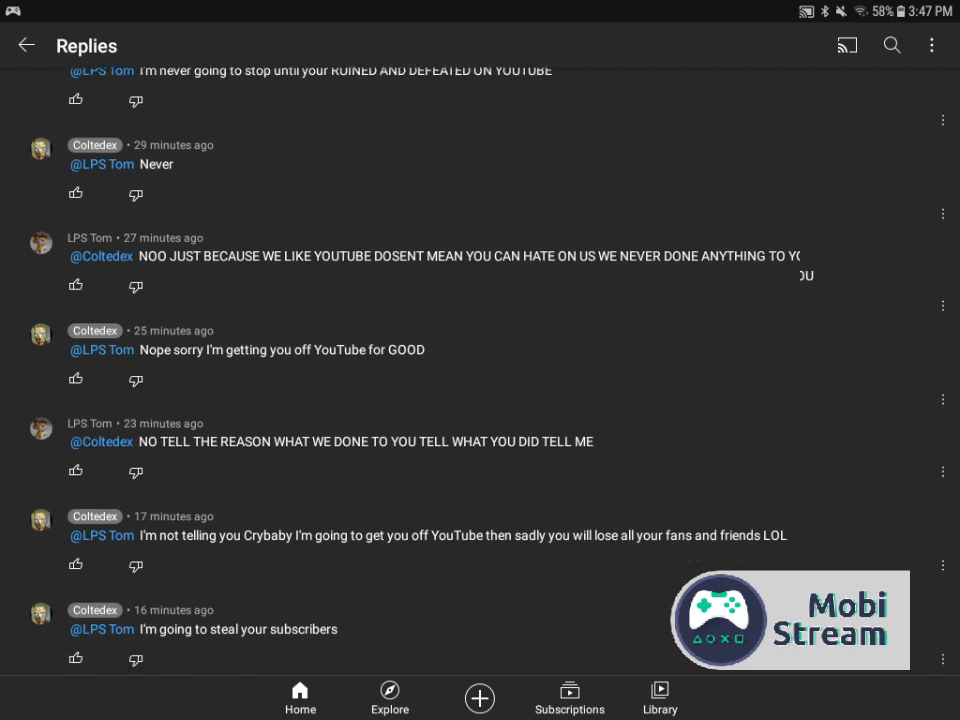
scroll("down", 3)
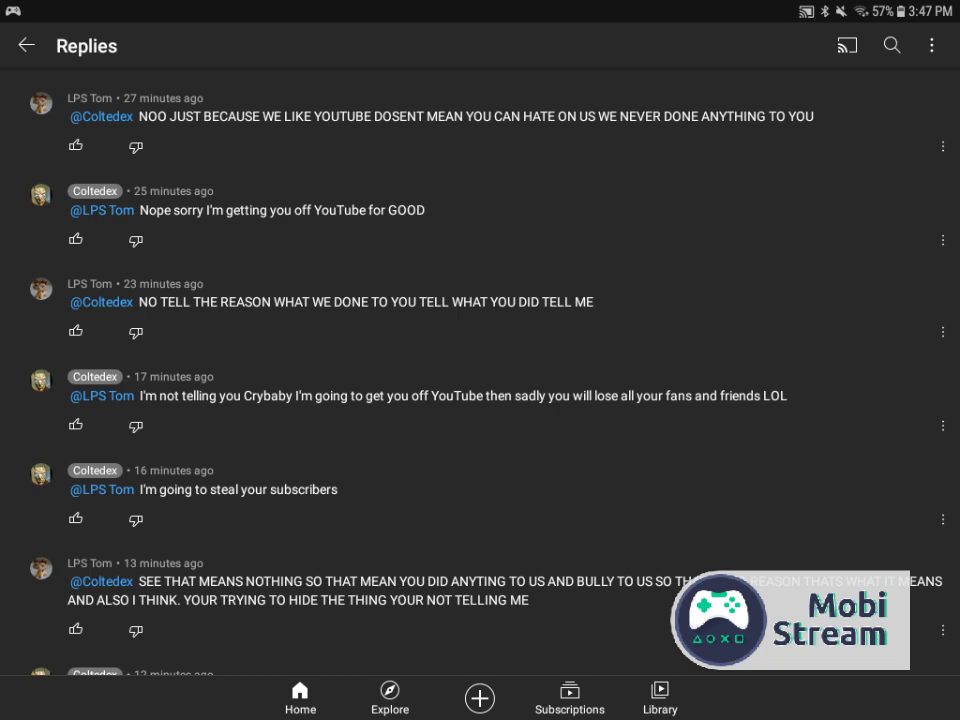
scroll("up", 3)
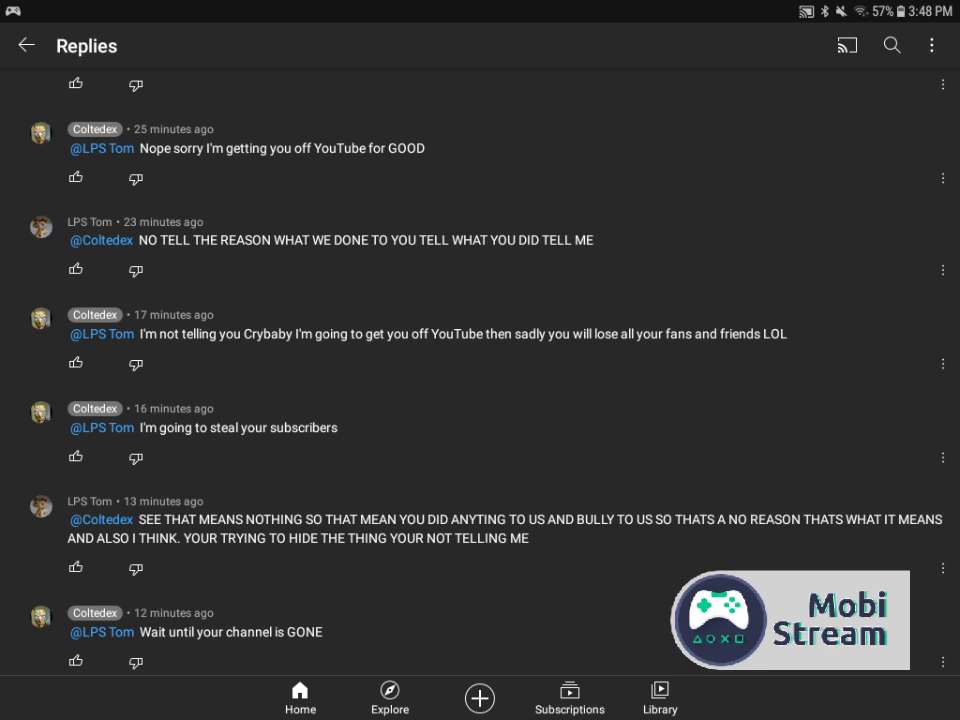
scroll("up", 3)
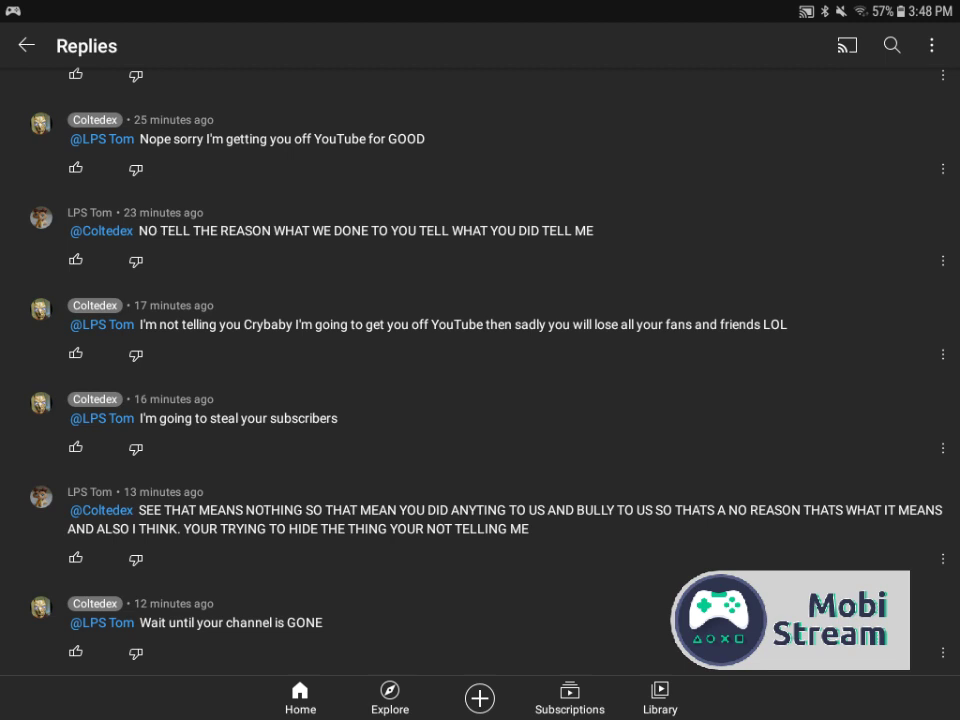
scroll("up", 3)
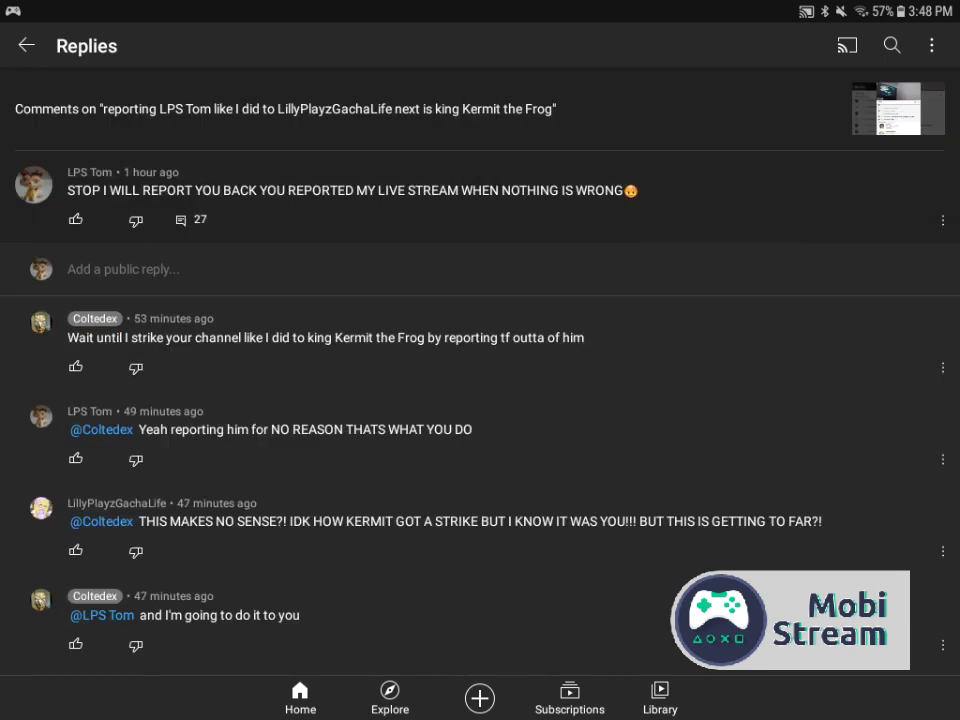
scroll("down", 3)
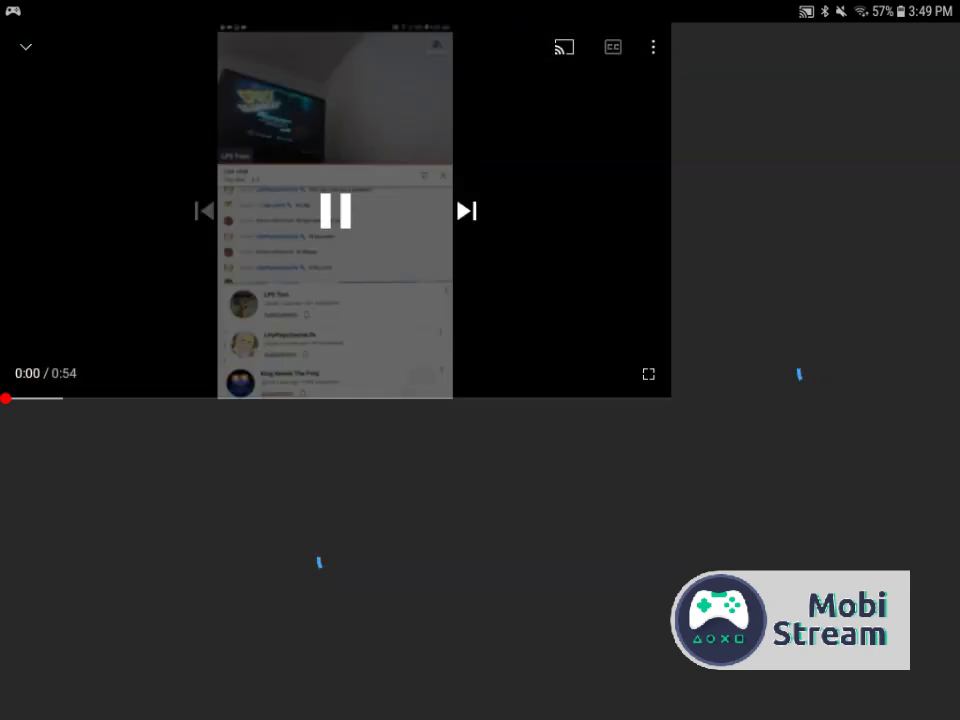
left_click(335, 210)
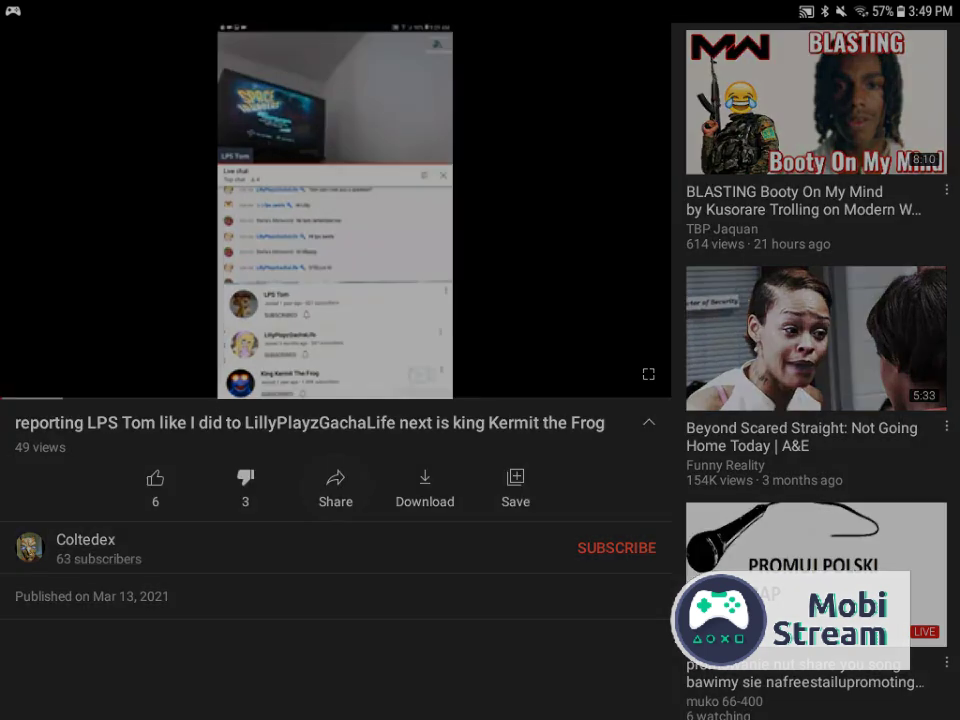
left_click(335, 490)
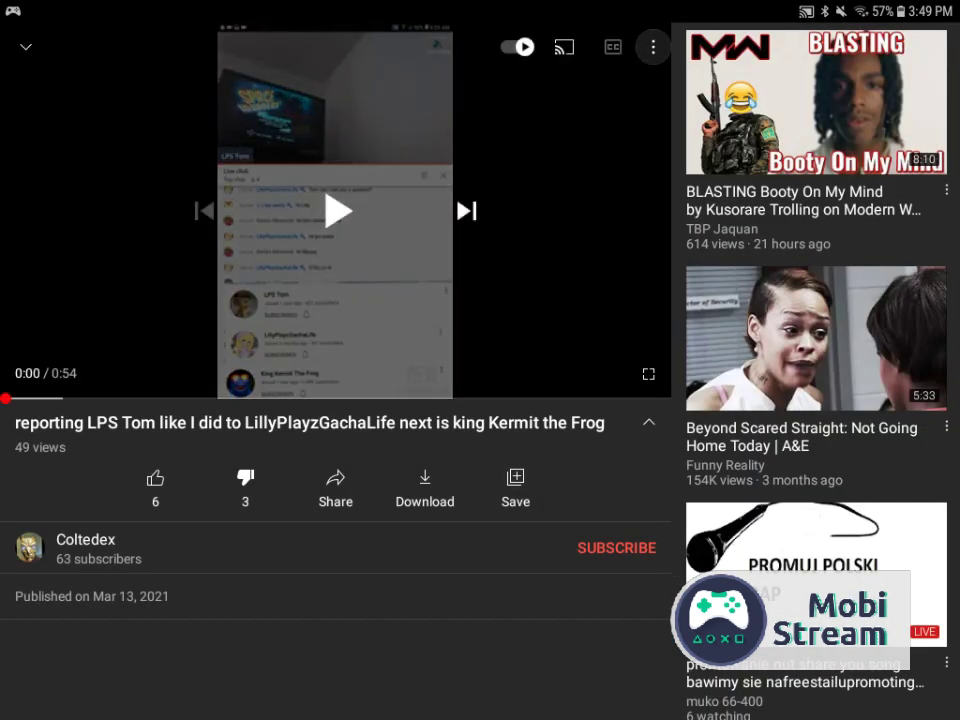
left_click(652, 47)
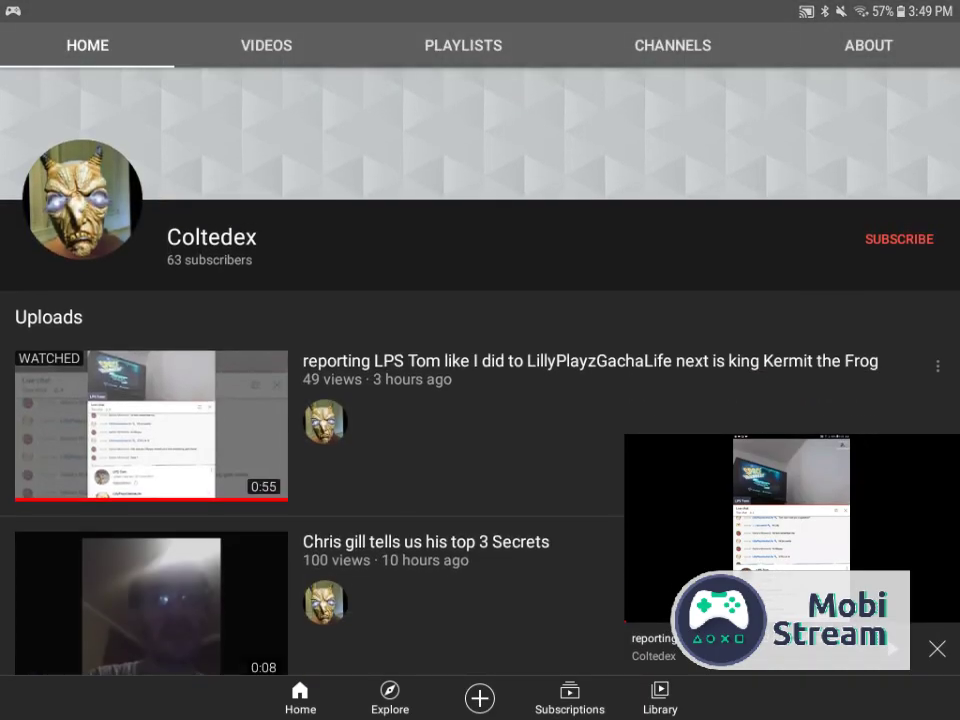
- Browse Coltedex's full Videos list up and down
left_click(266, 45)
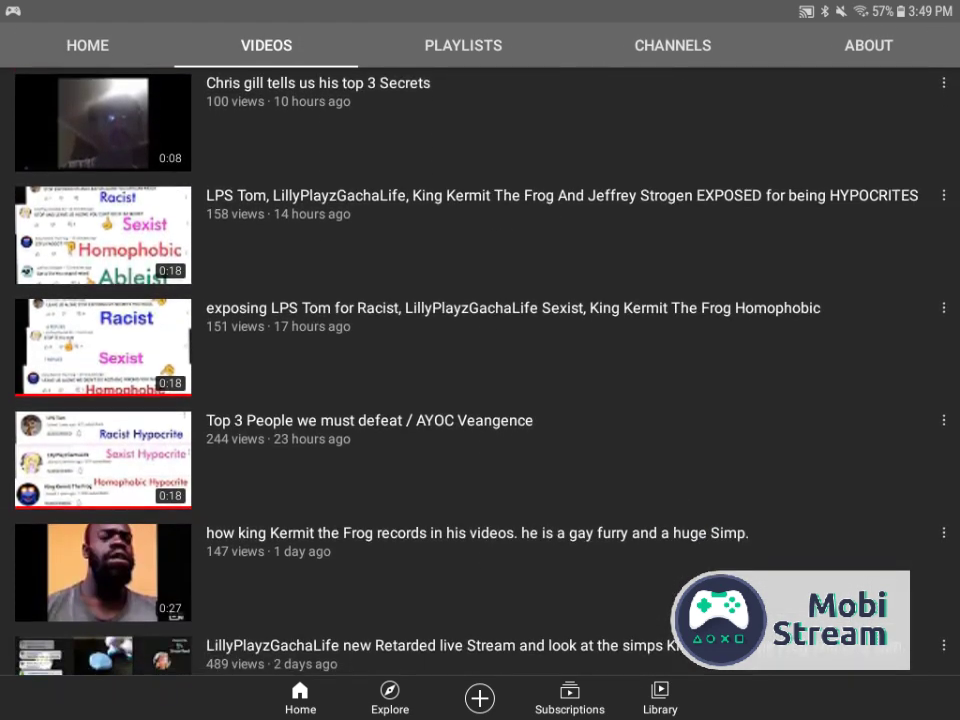
scroll("up", 3)
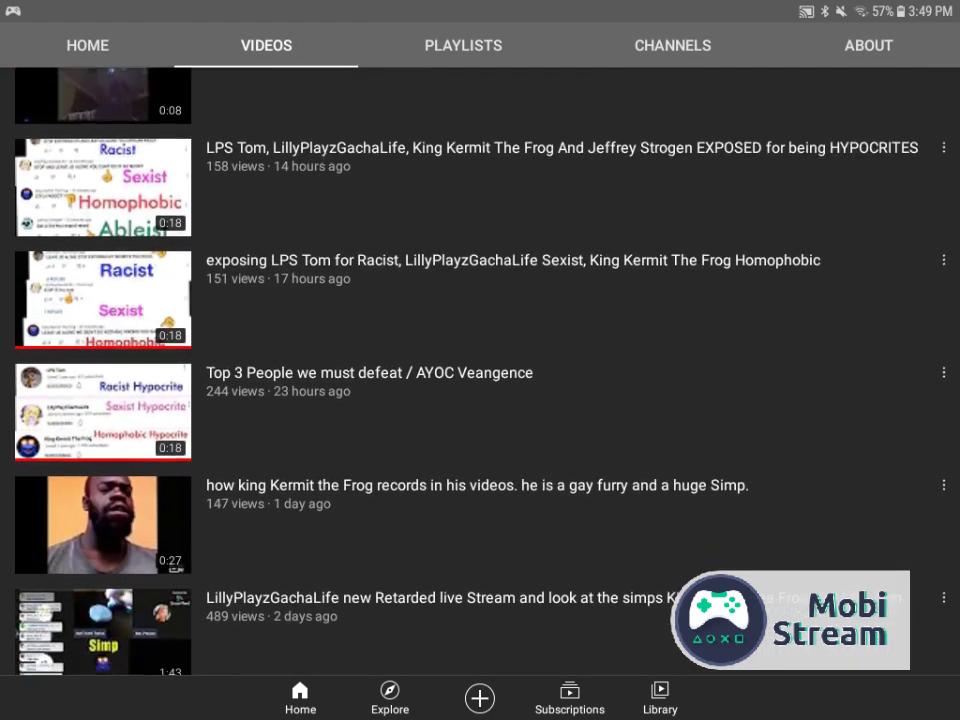
scroll("down", 3)
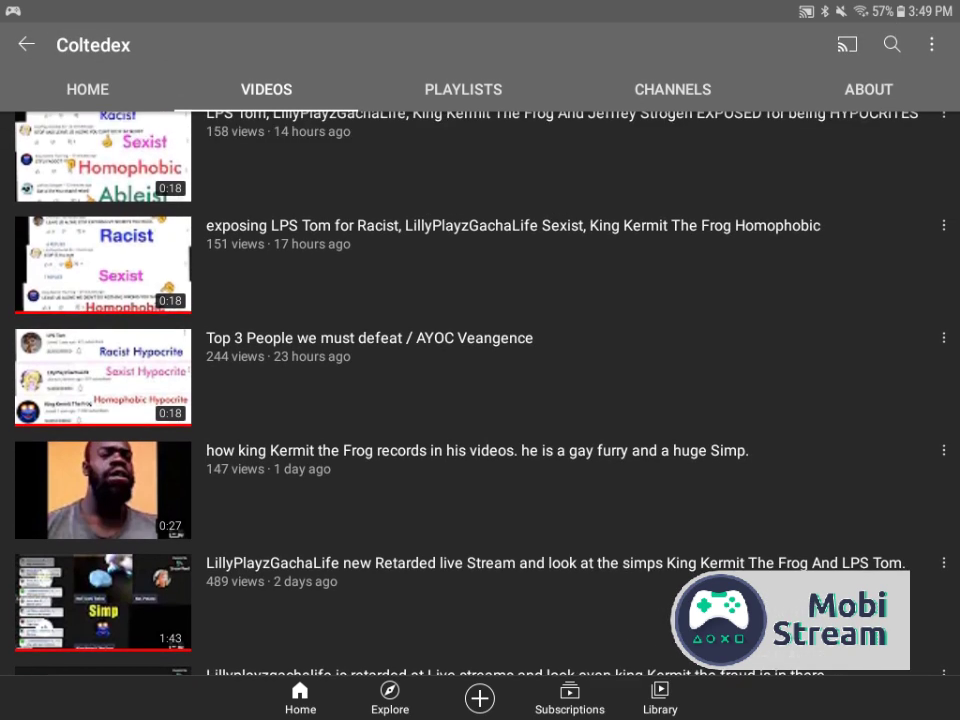
- Leave YouTube for the home screen and return to the Mobi Stream recorder
left_click(27, 44)
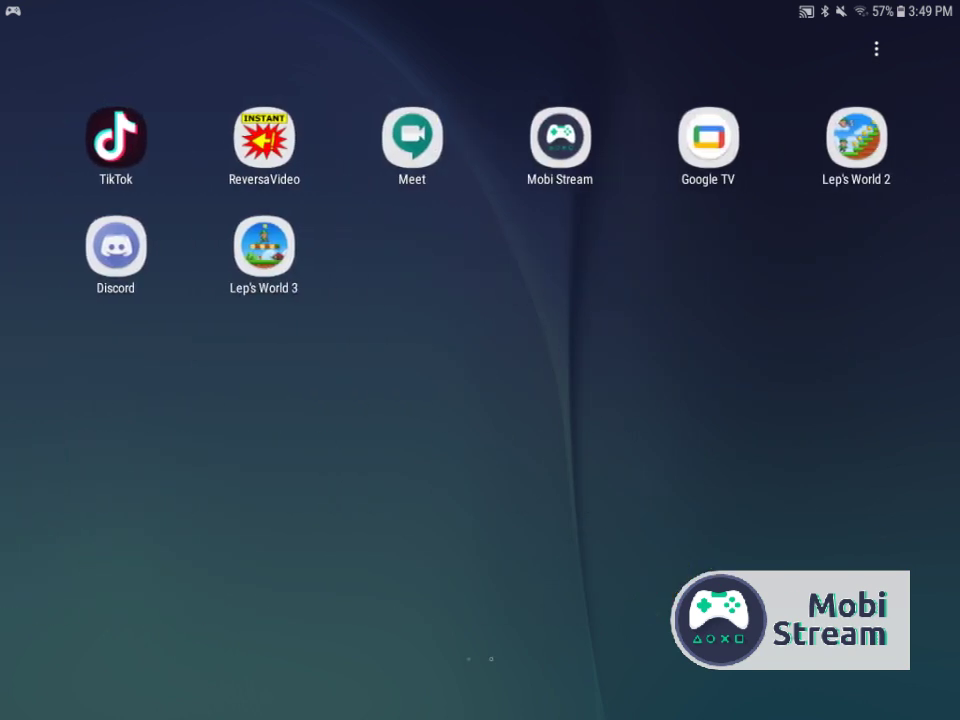
left_click(559, 137)
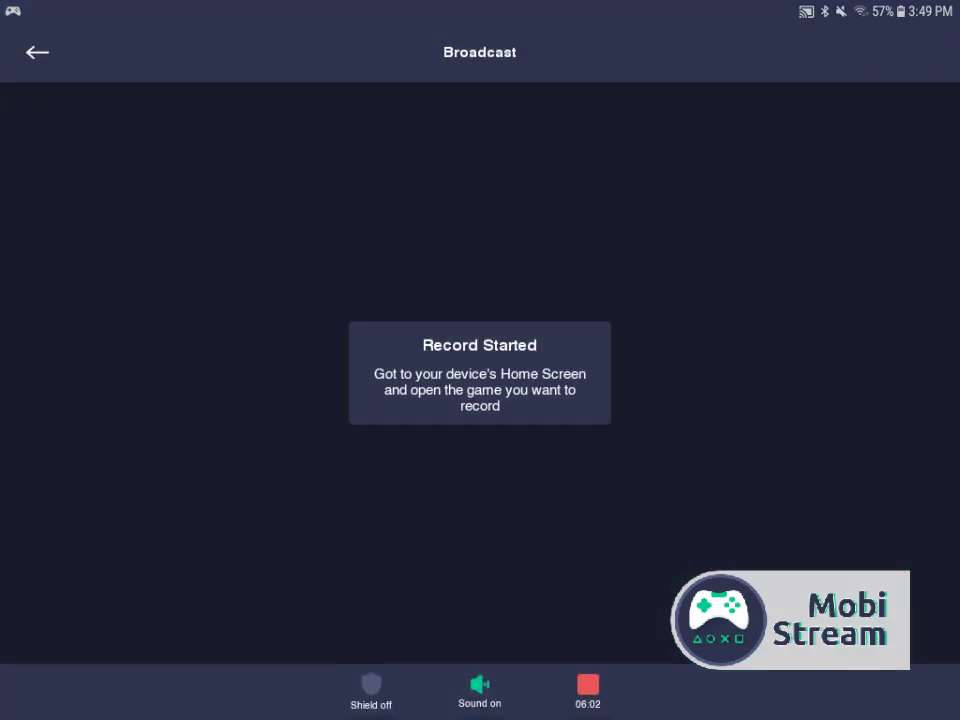